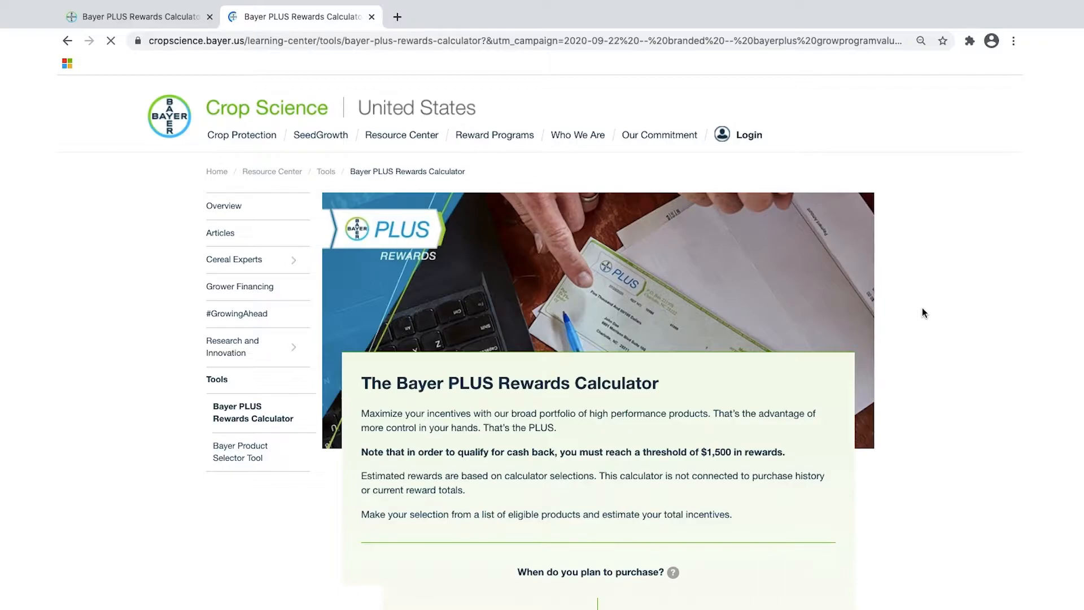
Step: Start Step 1 of 4 and scroll through the incentive tiers to the Seed and Herbicides product rows
scroll(down, 3)
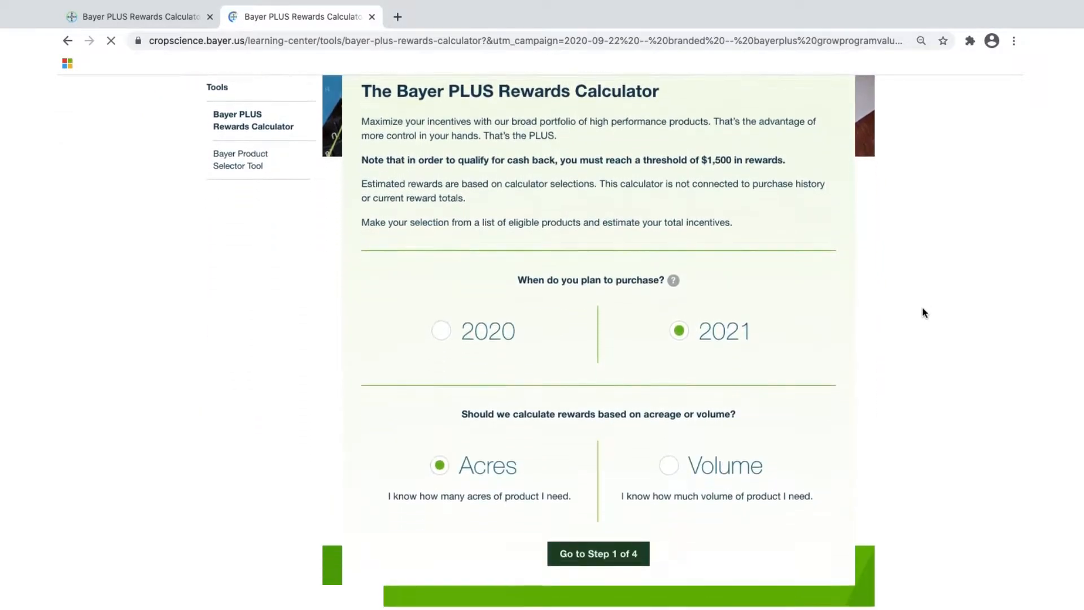
scroll(down, 3)
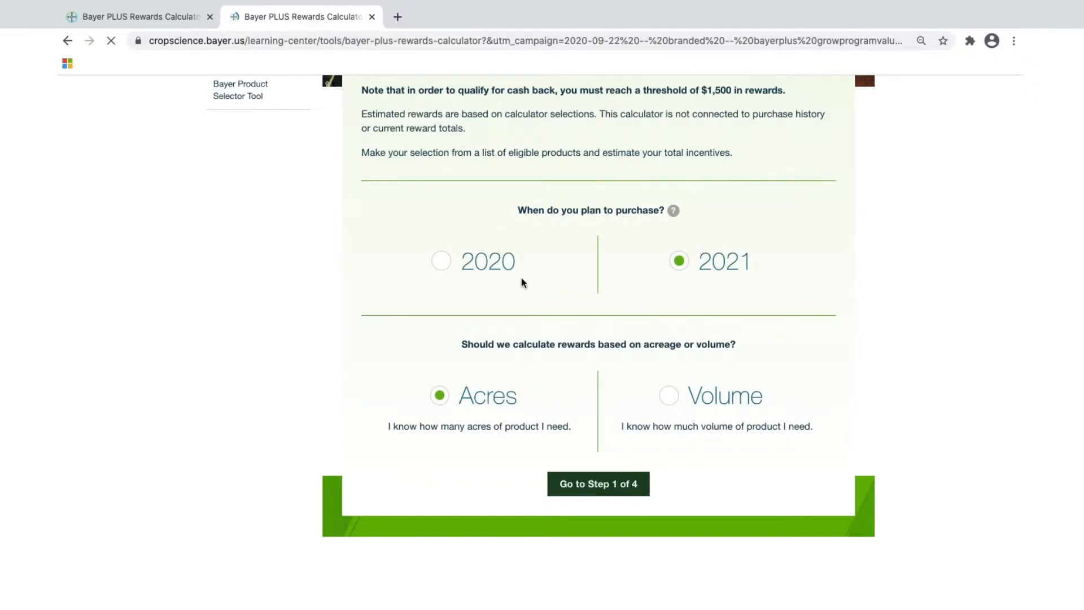
mouse_move(513, 283)
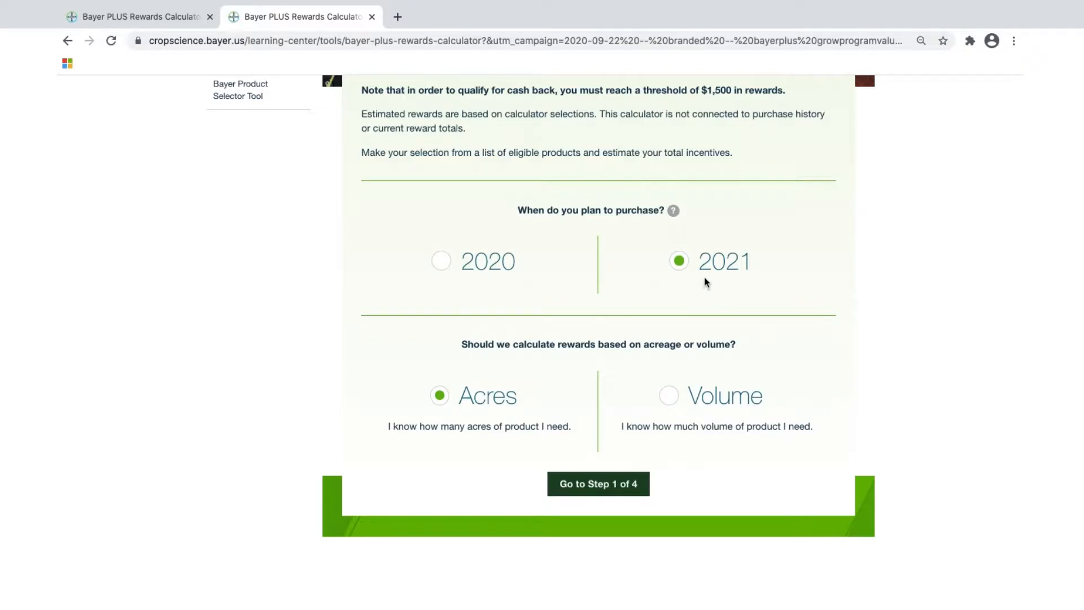
mouse_move(546, 448)
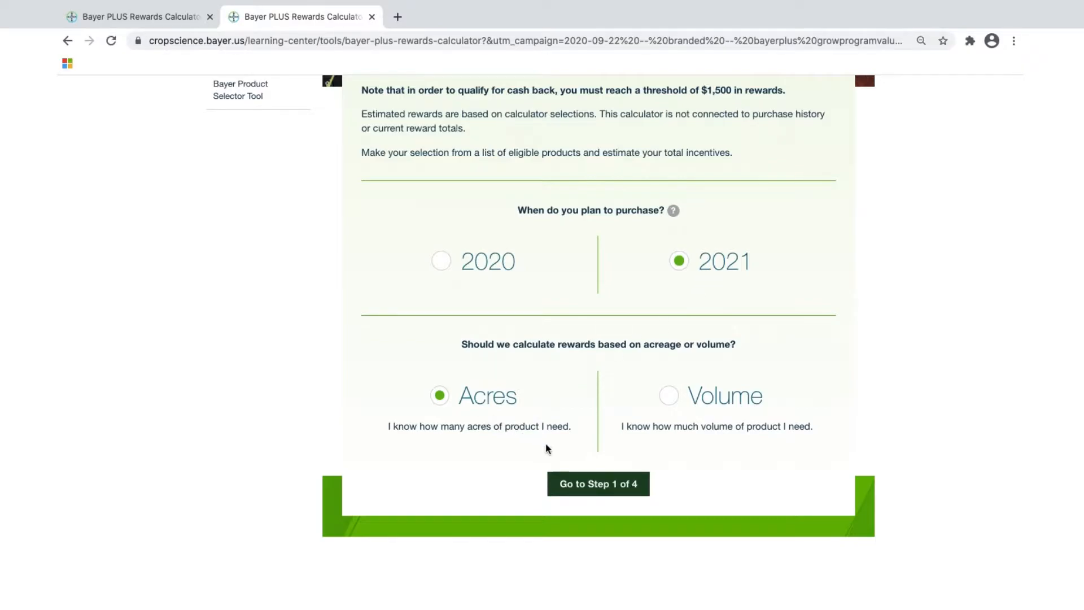
click(599, 483)
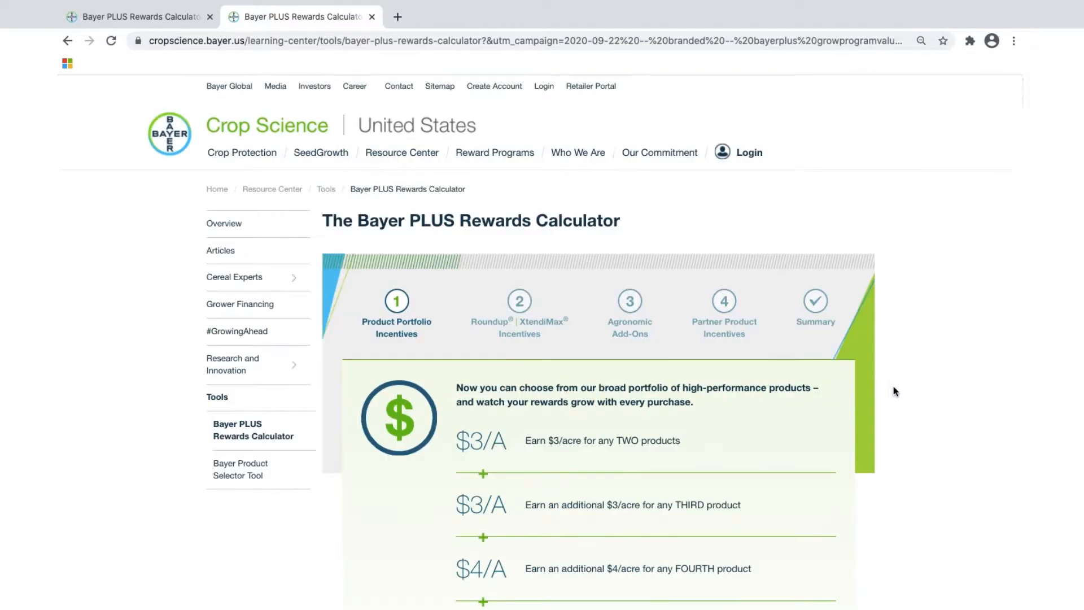
scroll(down, 3)
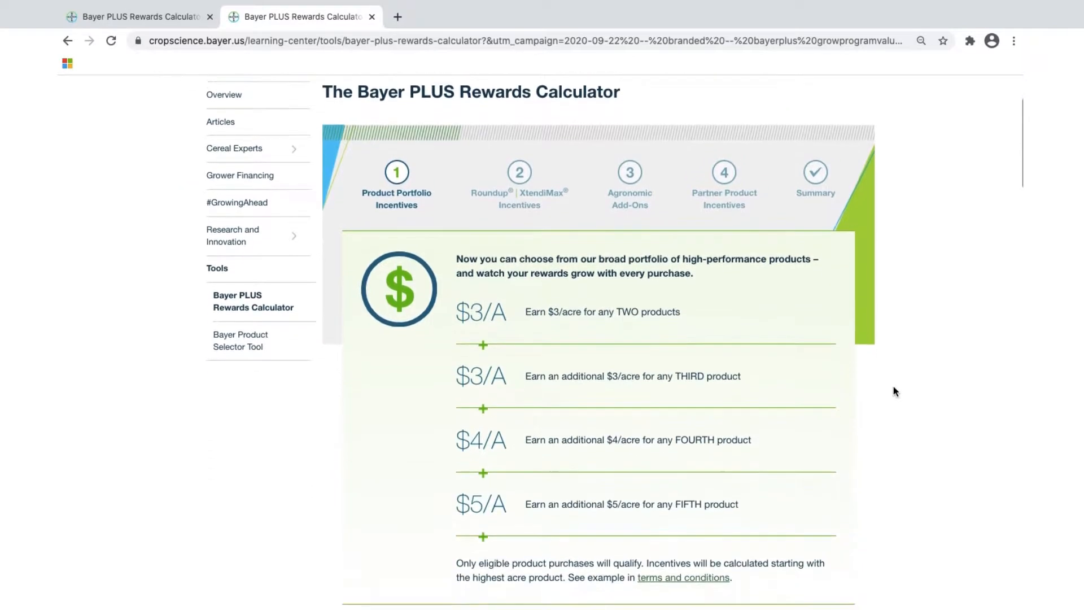
scroll(down, 3)
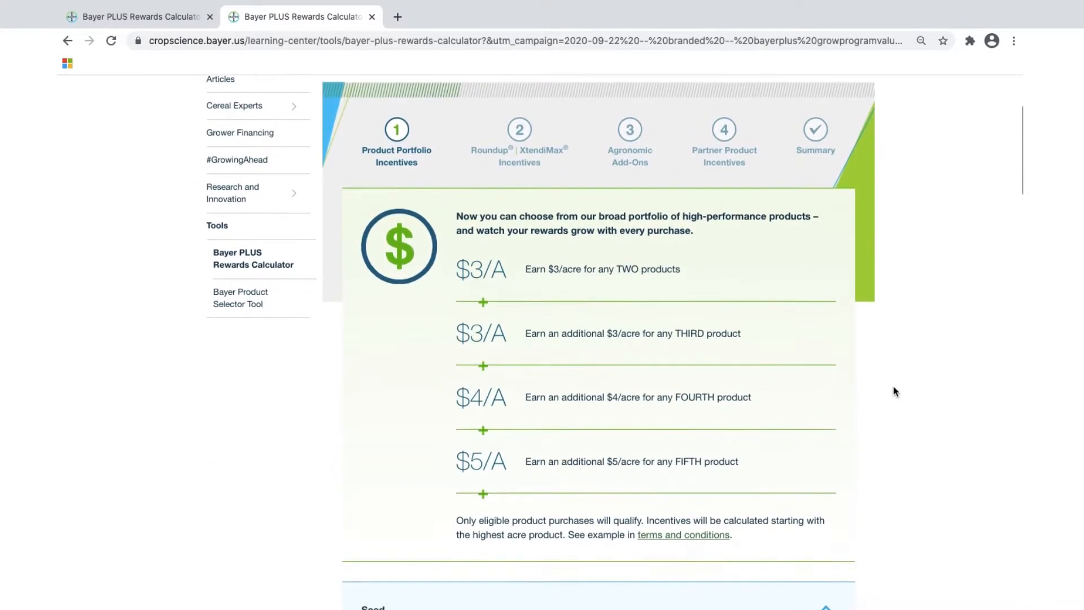
scroll(down, 3)
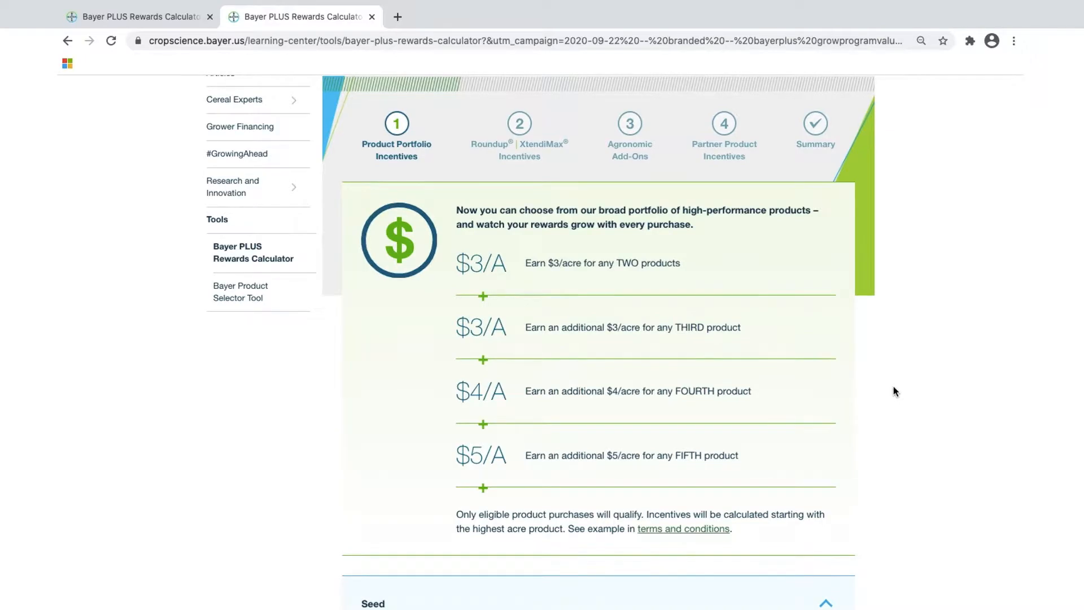
scroll(down, 3)
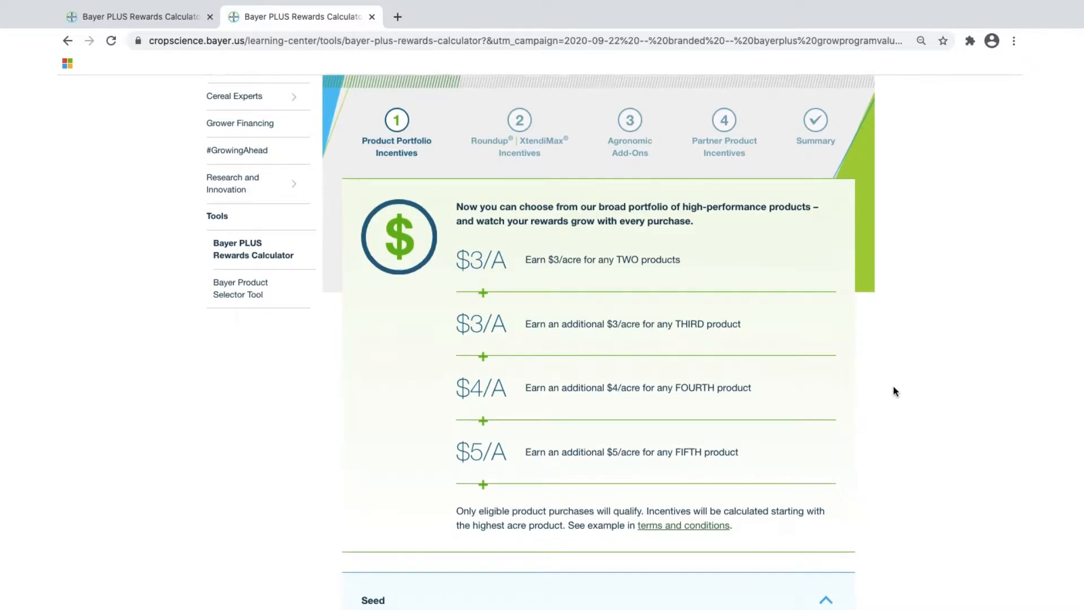
scroll(down, 3)
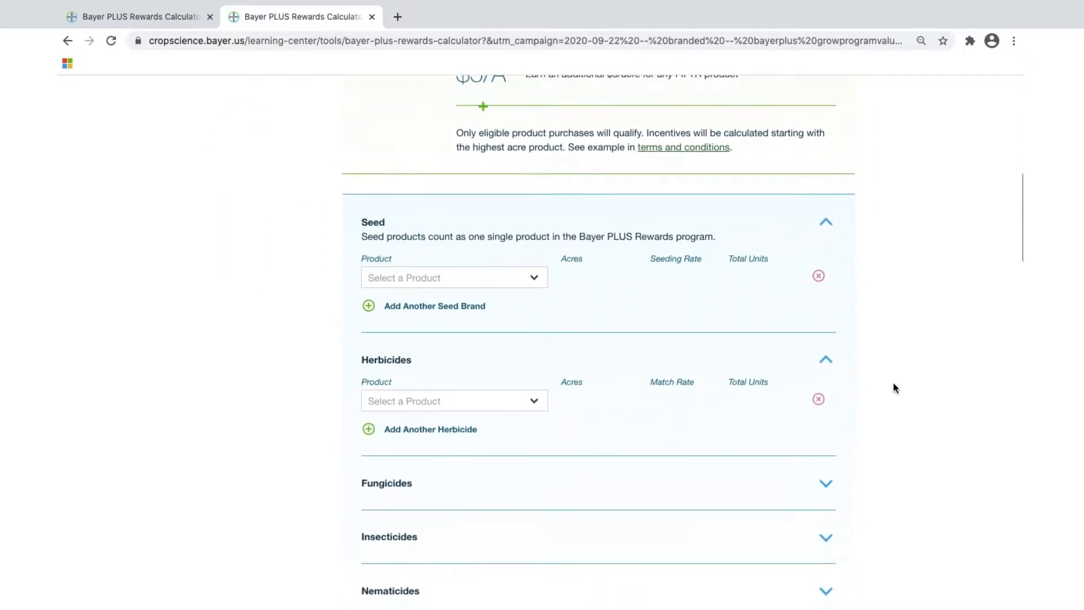
scroll(down, 3)
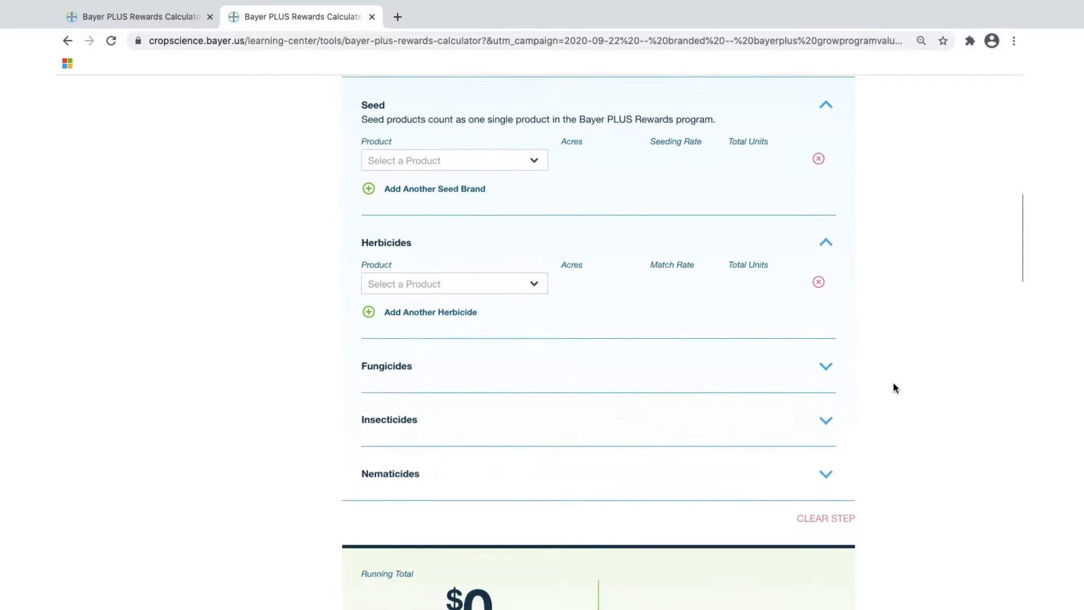
scroll(down, 3)
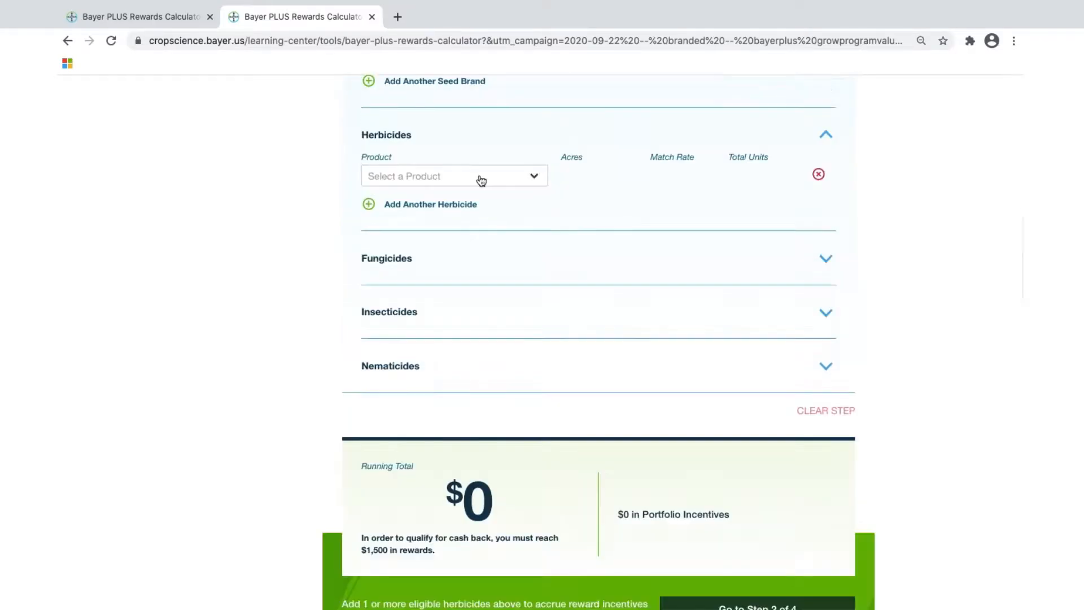
Step: Enter Corvus® Herbicide on 500 acres so the running total reaches $3,000 in portfolio incentives
click(454, 176)
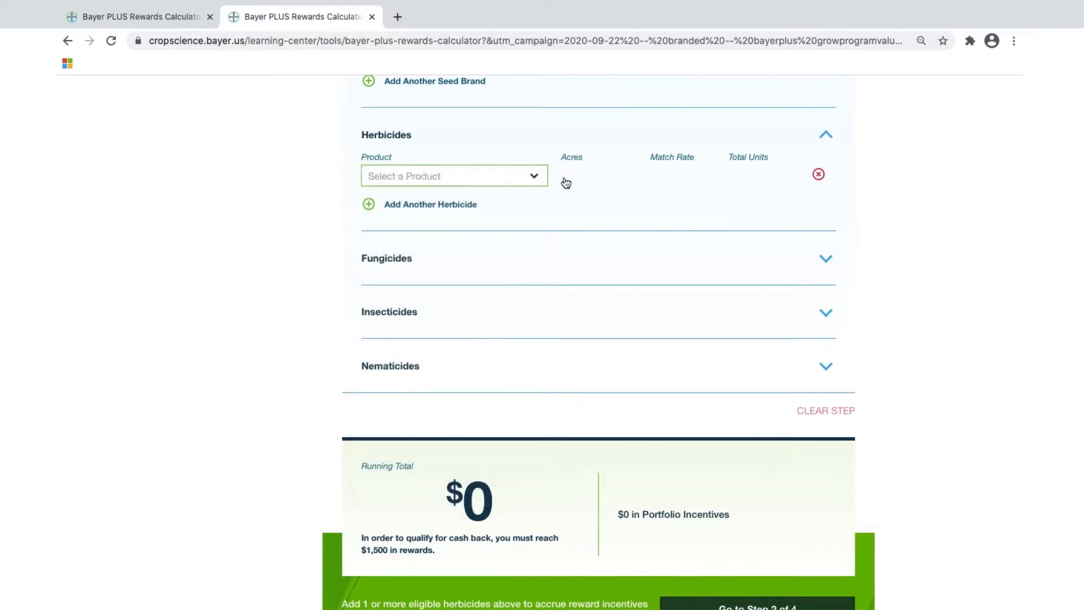
click(454, 176)
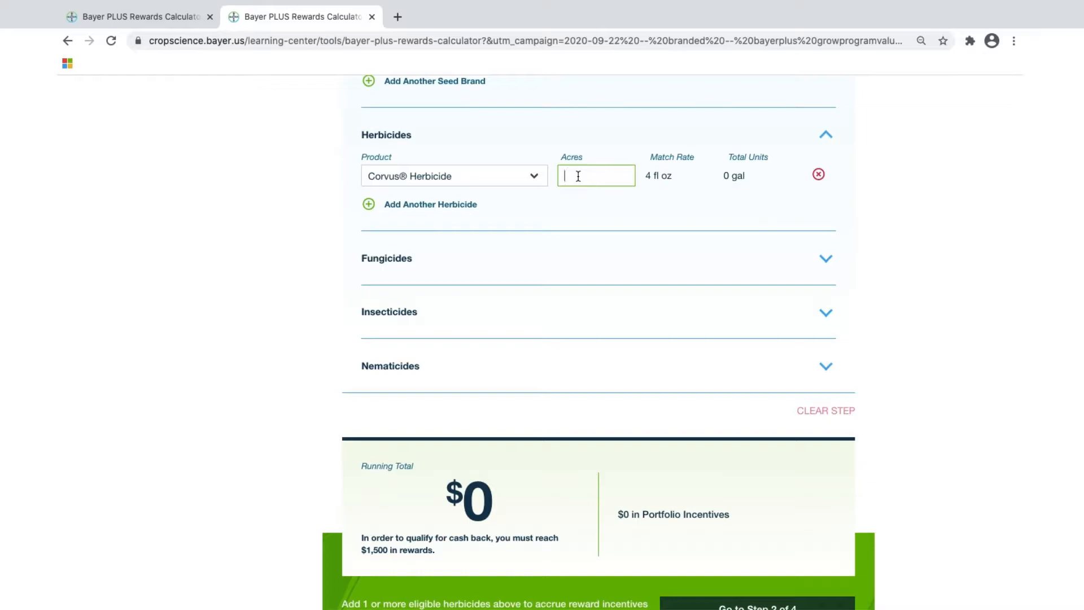
text(500)
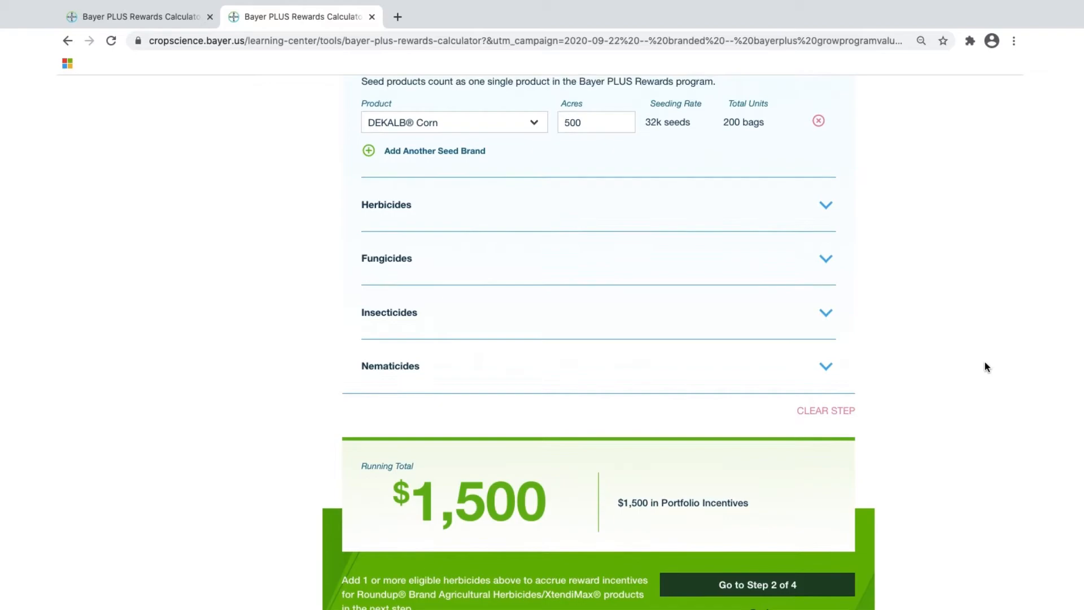
mouse_move(404, 267)
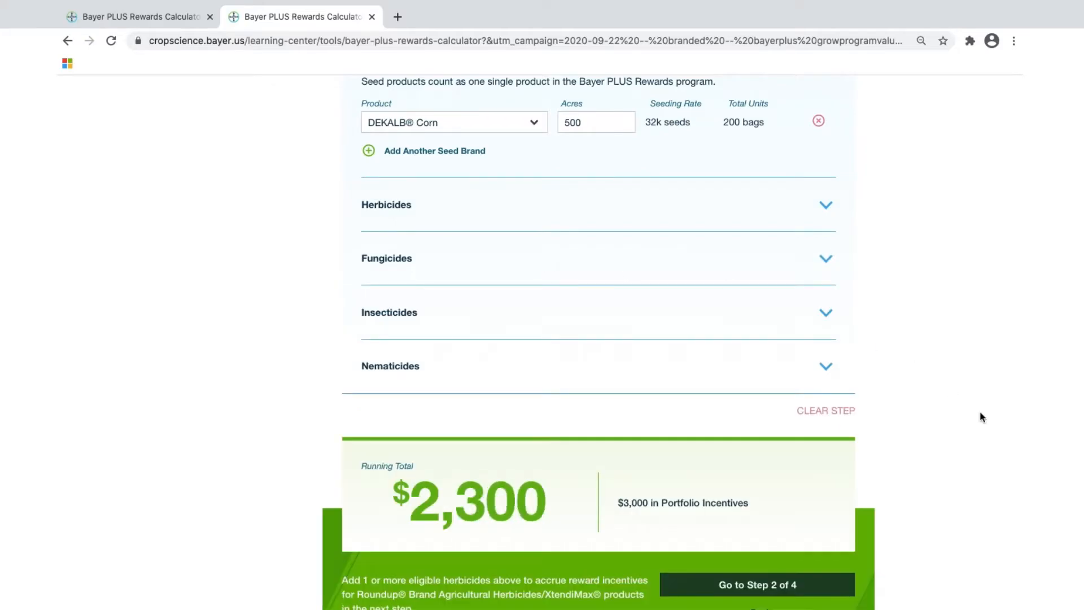
scroll(down, 3)
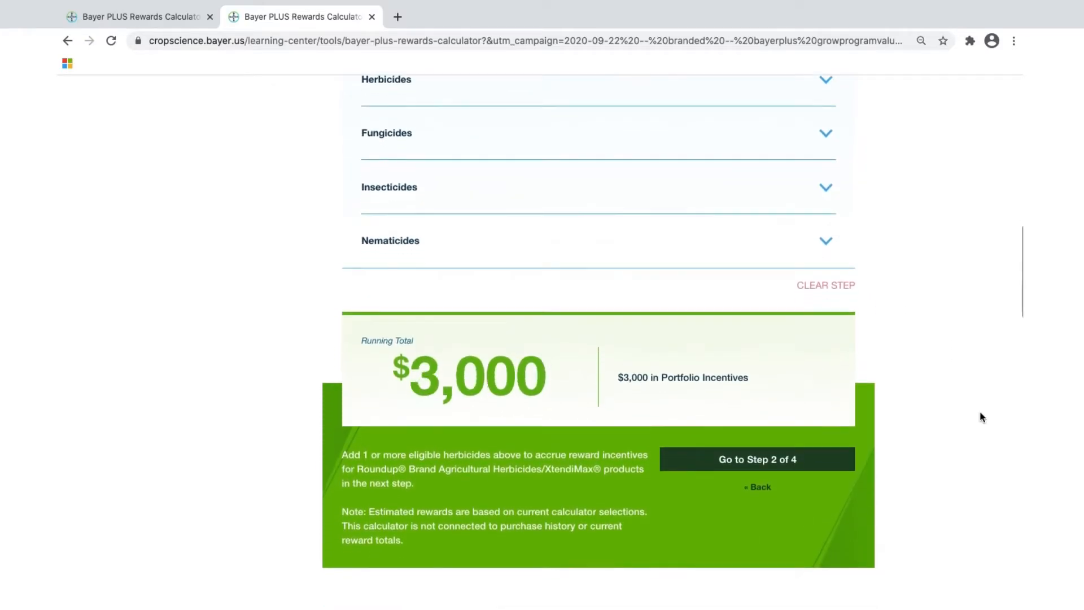
Step: Move to Step 2 and scroll past the unlocked offers to the Roundup Products section and $3,000 running total
click(756, 460)
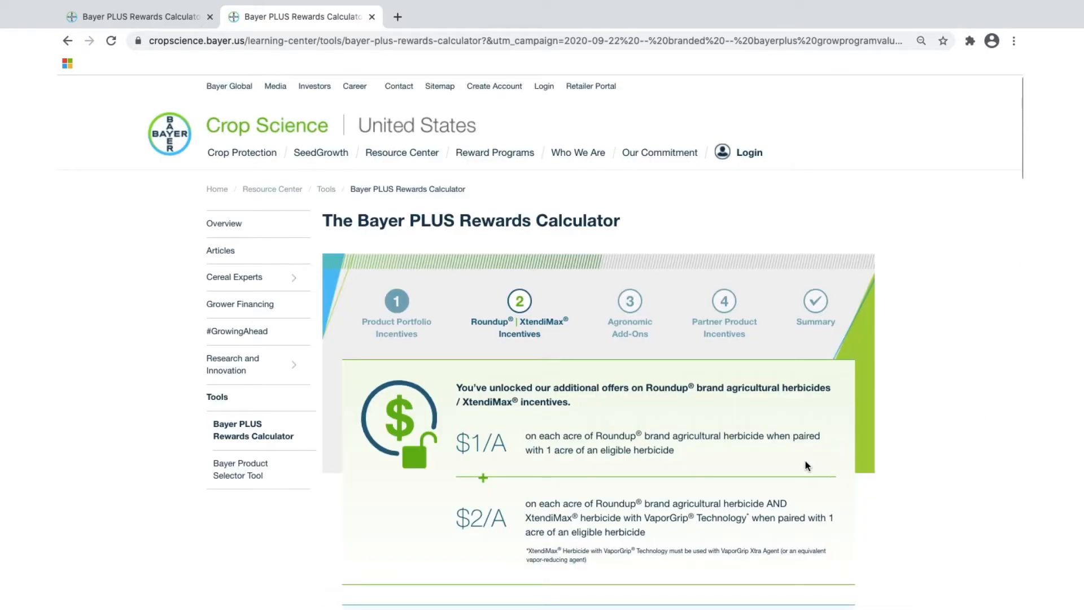
scroll(down, 3)
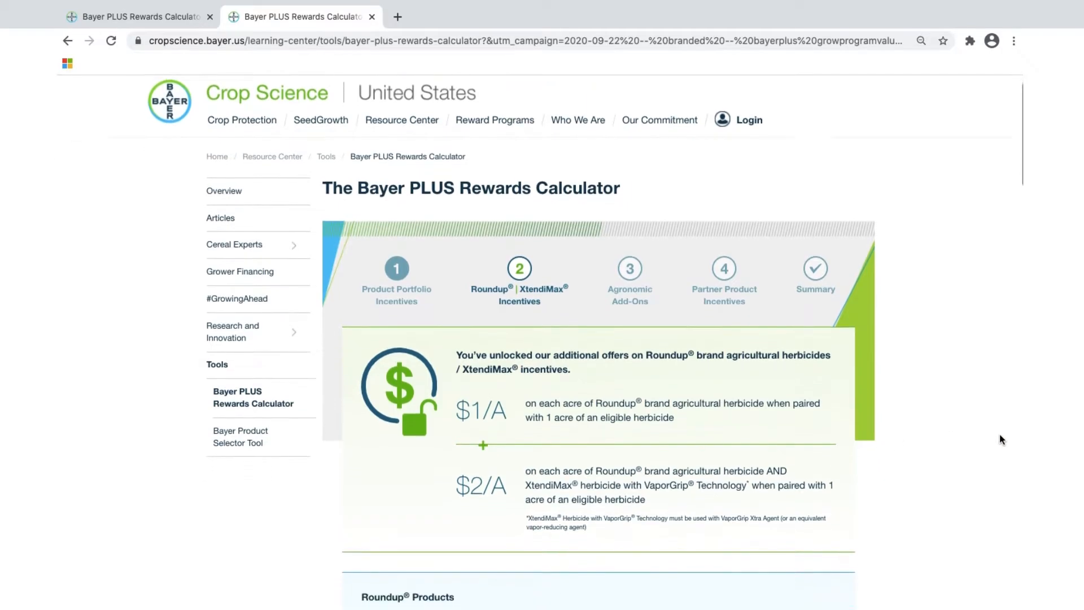
scroll(down, 3)
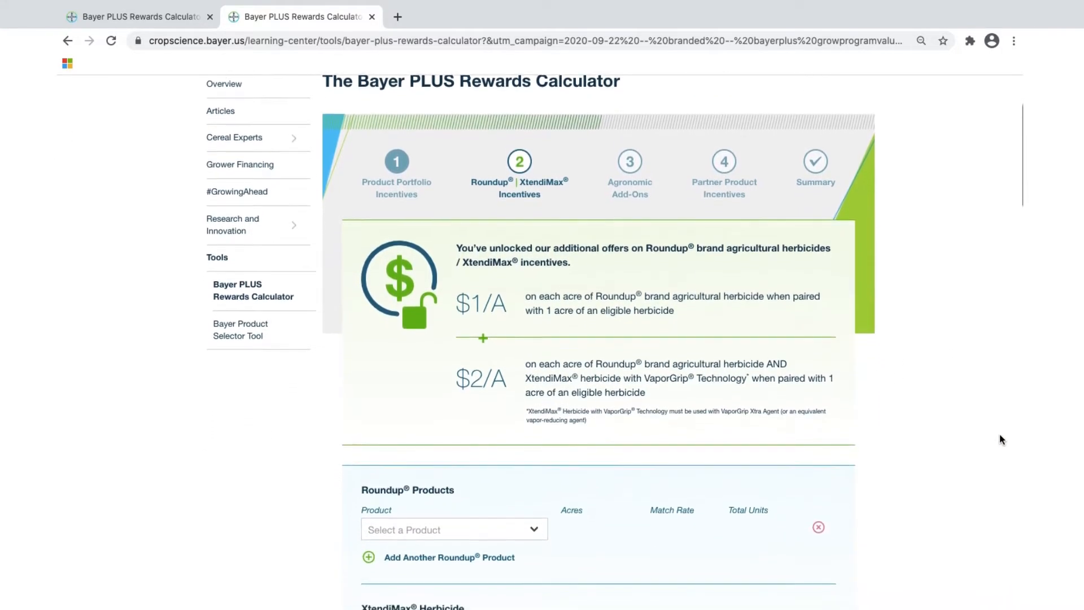
scroll(down, 3)
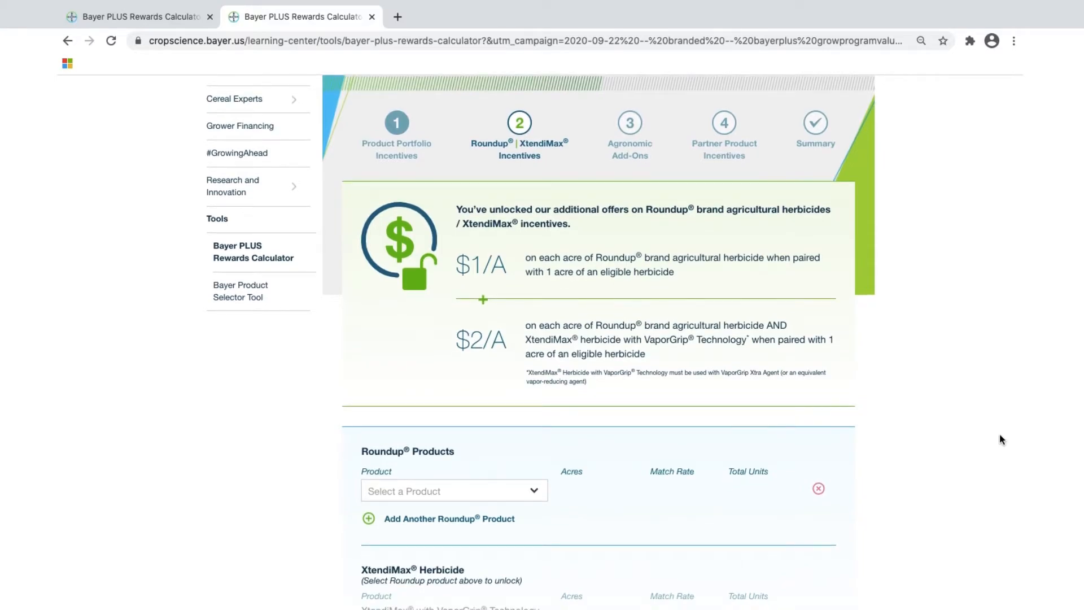
scroll(down, 3)
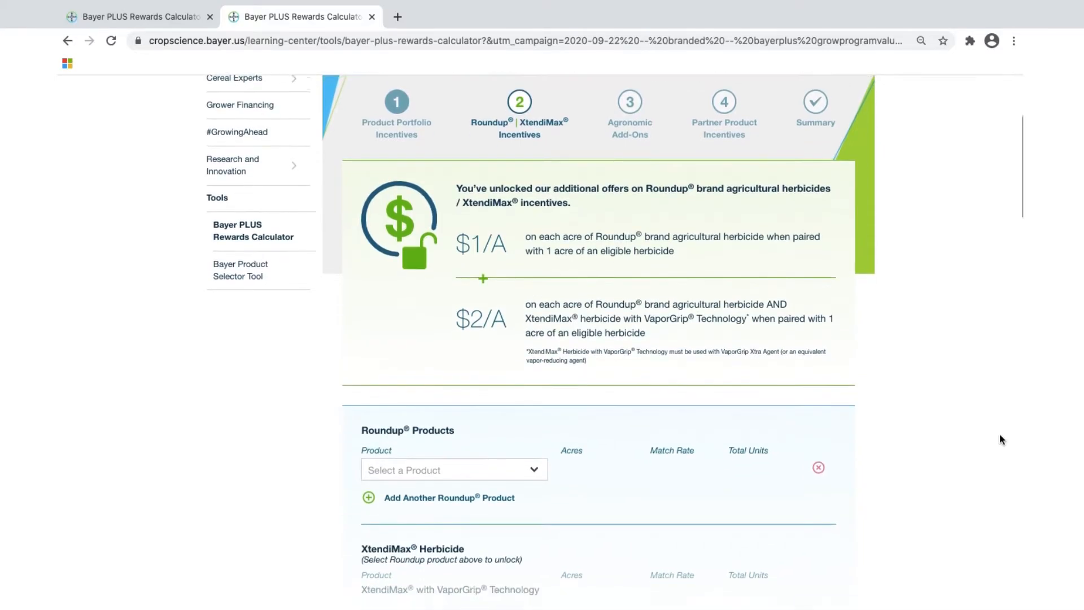
scroll(down, 3)
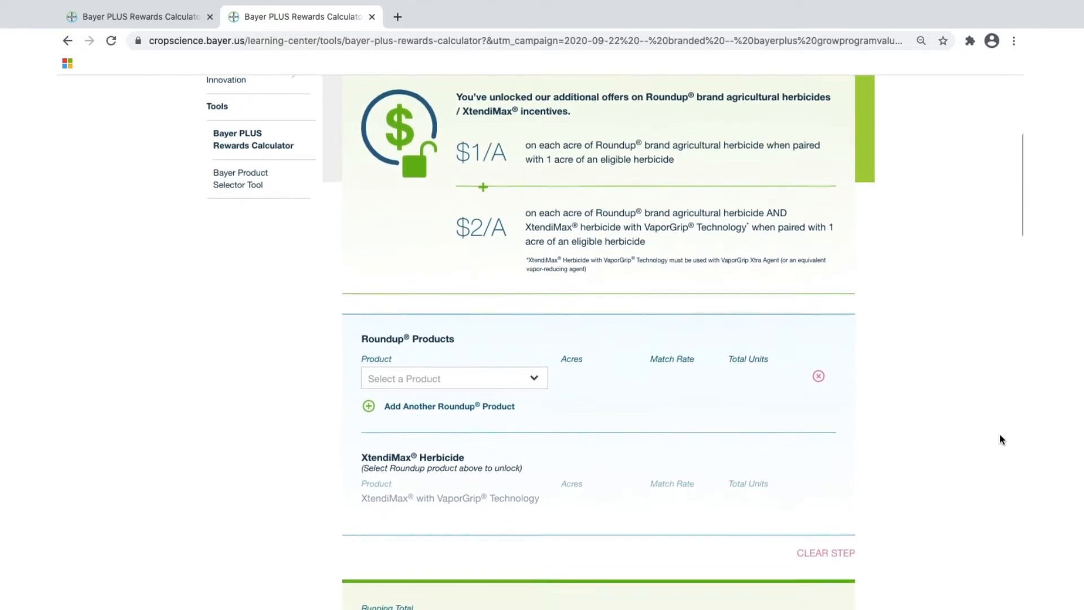
scroll(down, 3)
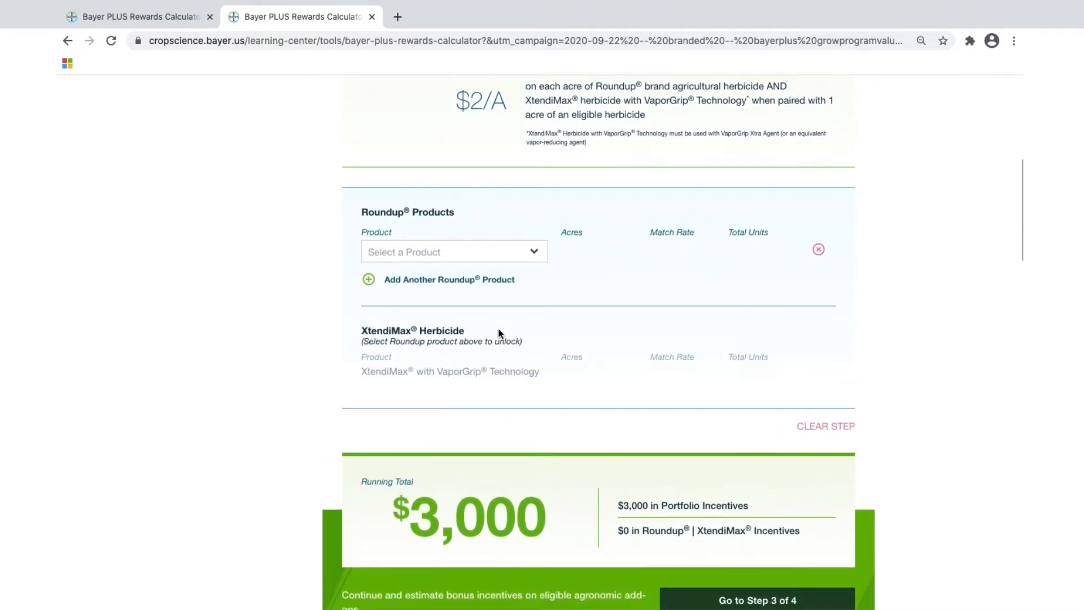
Step: Enter Roundup PowerMAX® 3 Herbicide on 500 acres, lifting the running total to $3,500
click(454, 250)
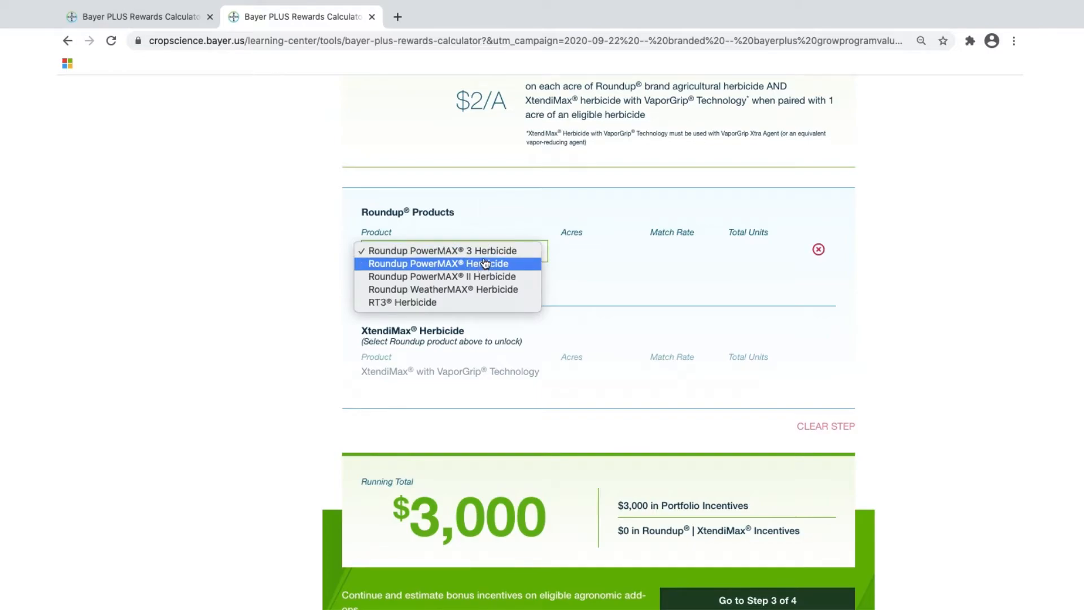
click(441, 251)
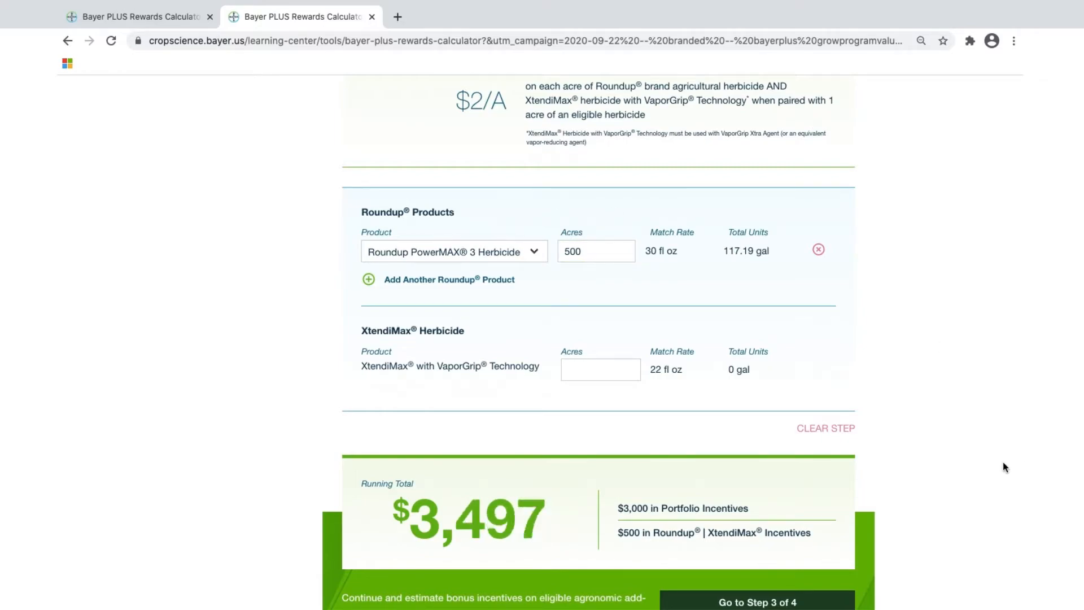
scroll(down, 3)
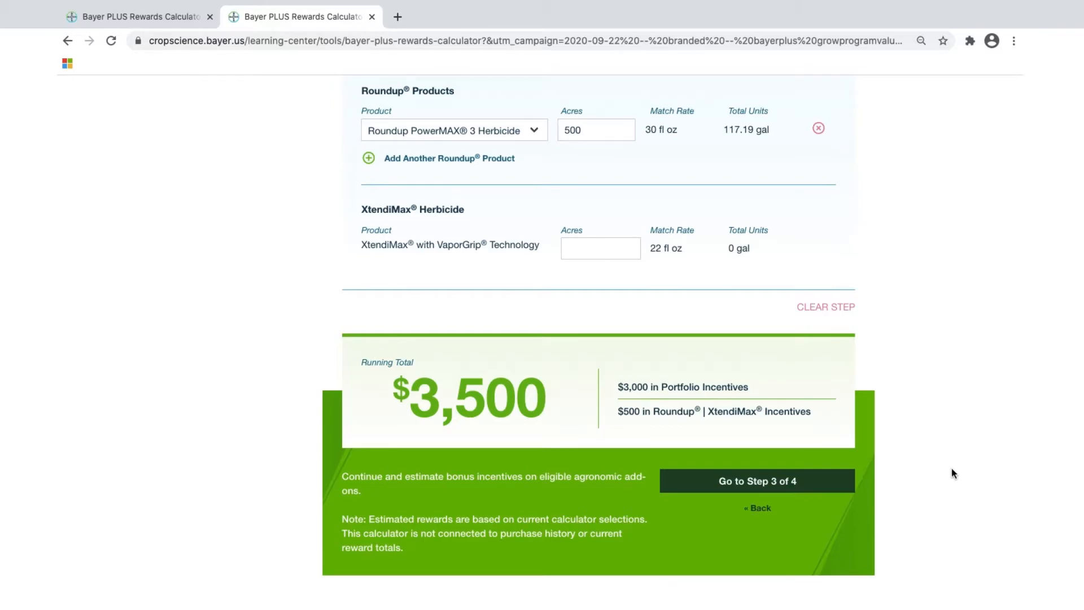
Step: Move to the Agronomic Add-Ons step and show its product list without choosing one; total stays $3,500
click(756, 481)
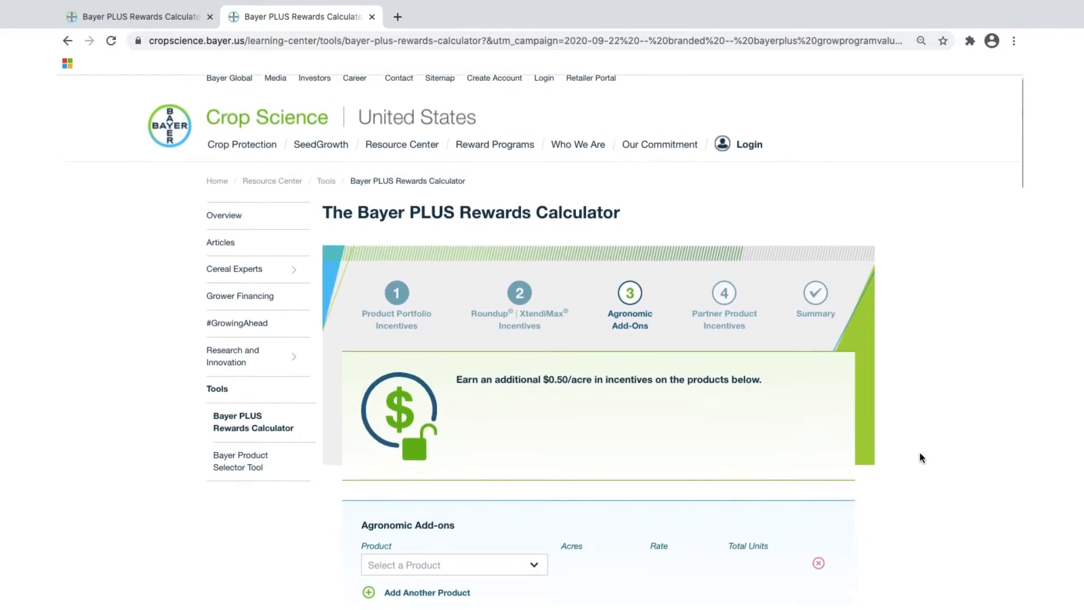
scroll(down, 3)
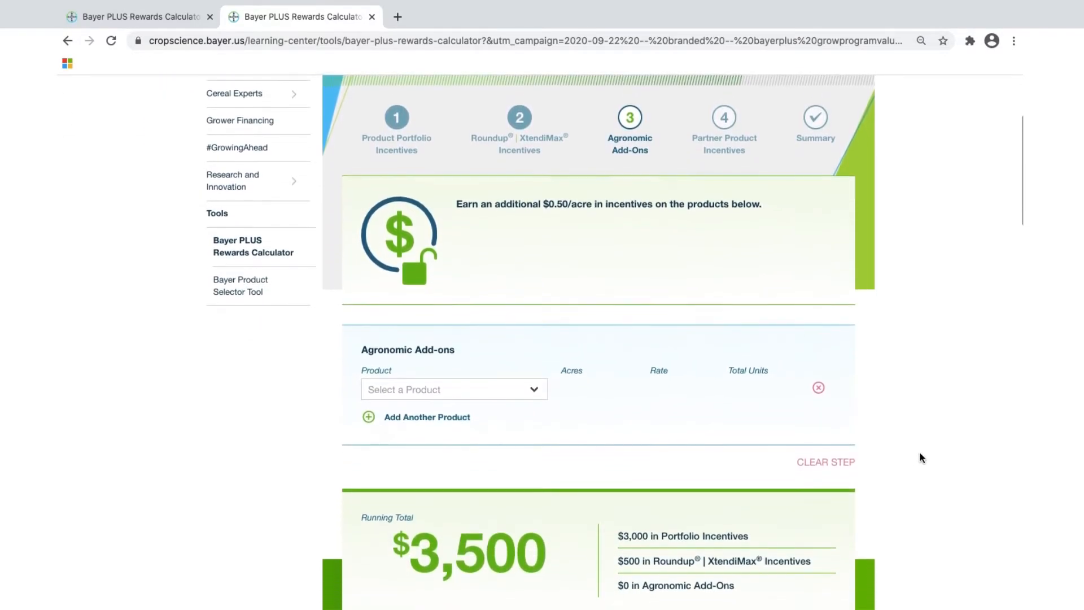
click(453, 388)
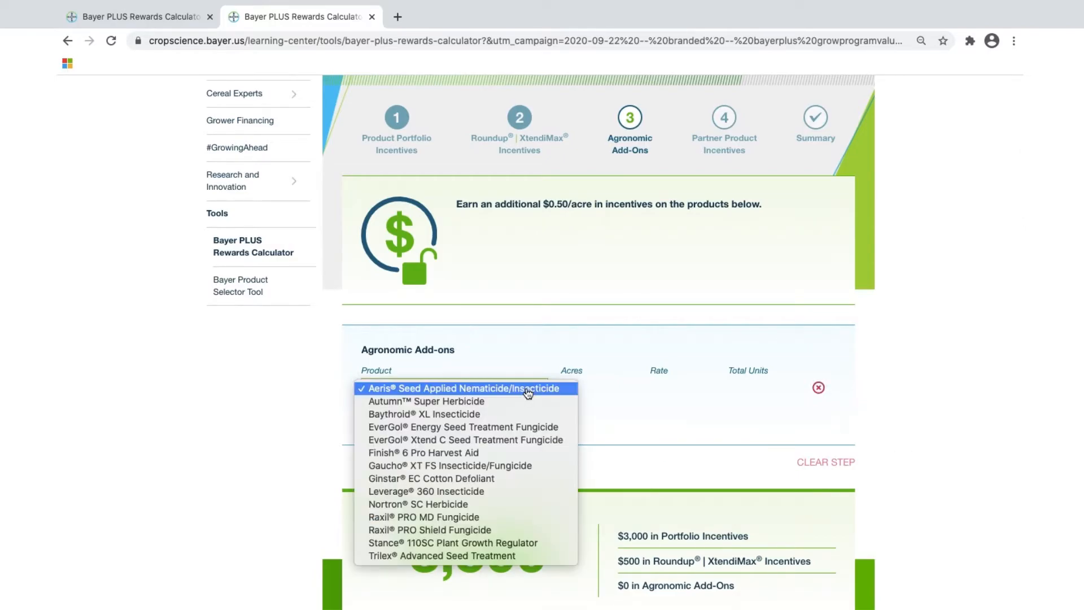
mouse_move(523, 453)
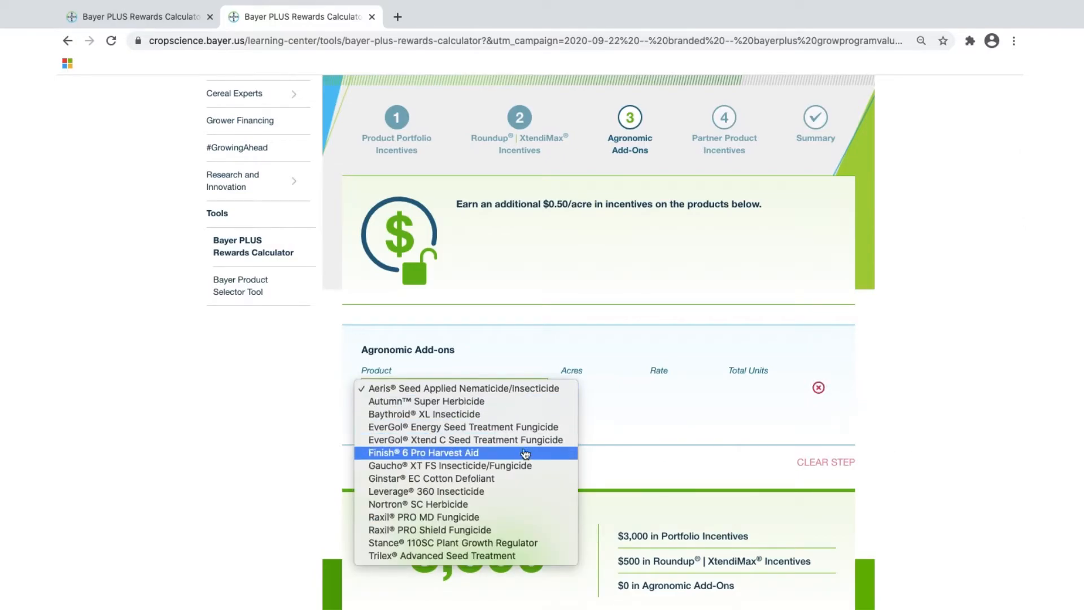
mouse_move(525, 553)
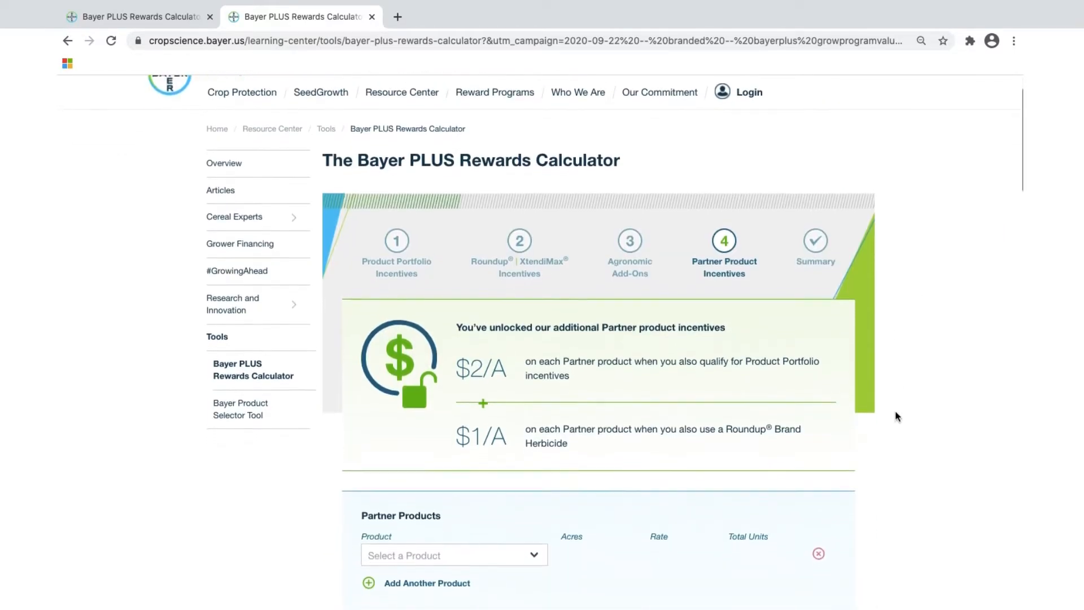
scroll(down, 3)
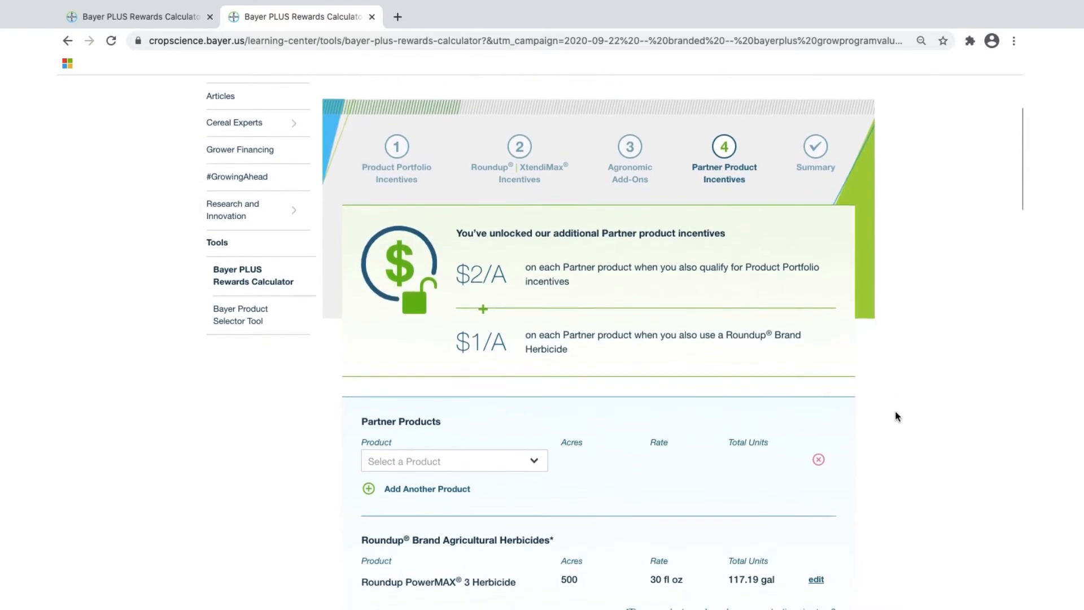
scroll(down, 3)
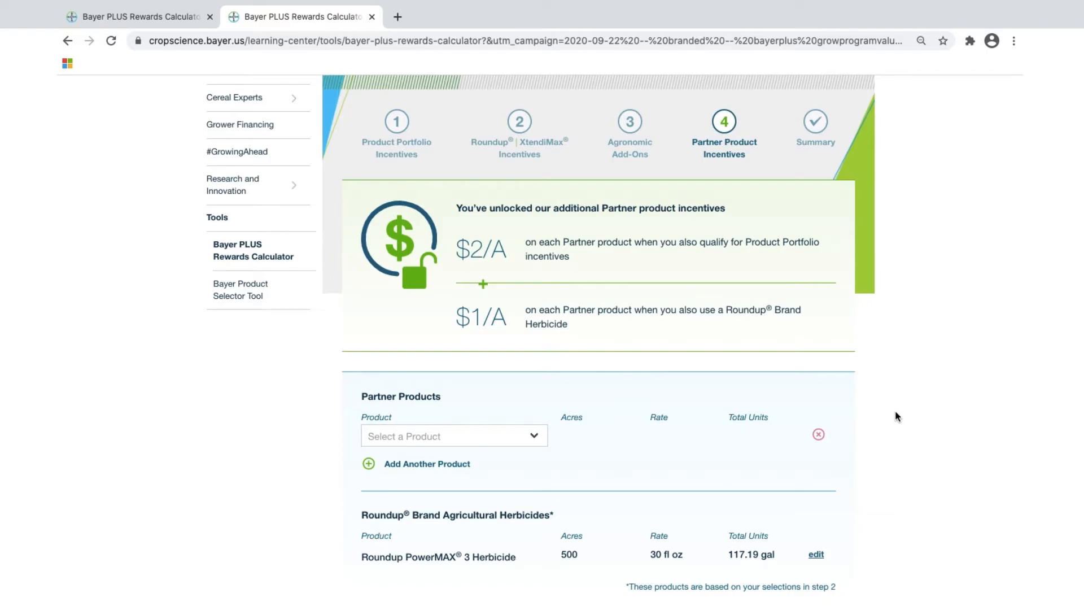
scroll(down, 3)
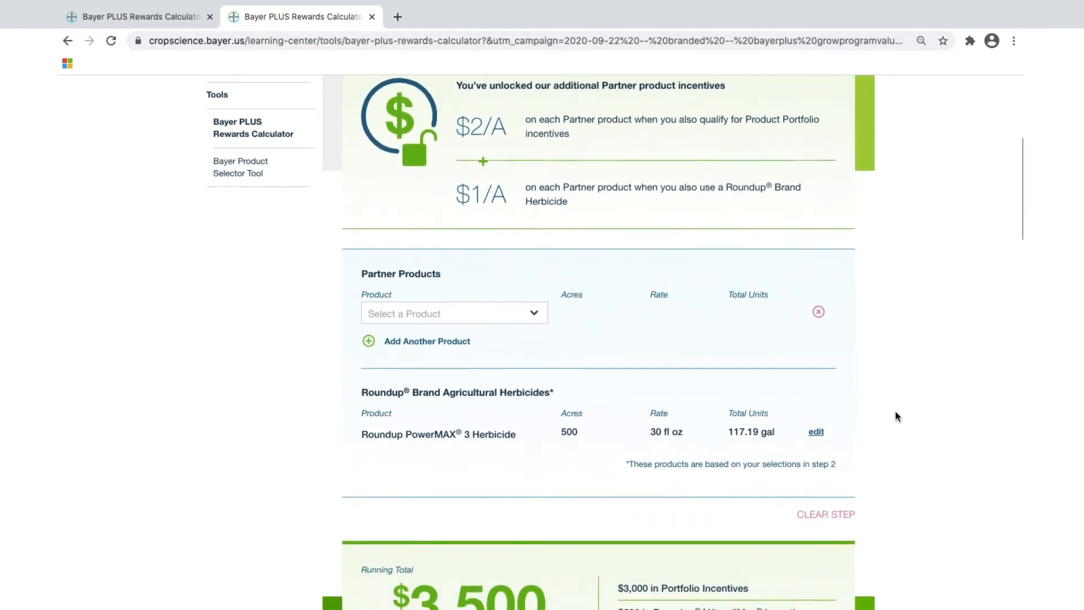
scroll(down, 3)
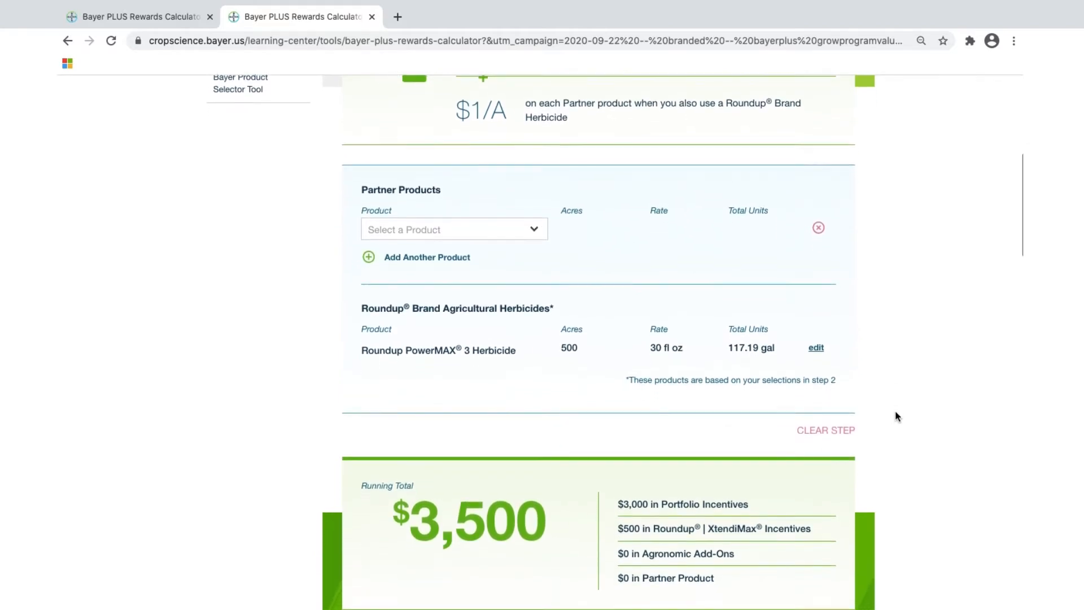
scroll(down, 3)
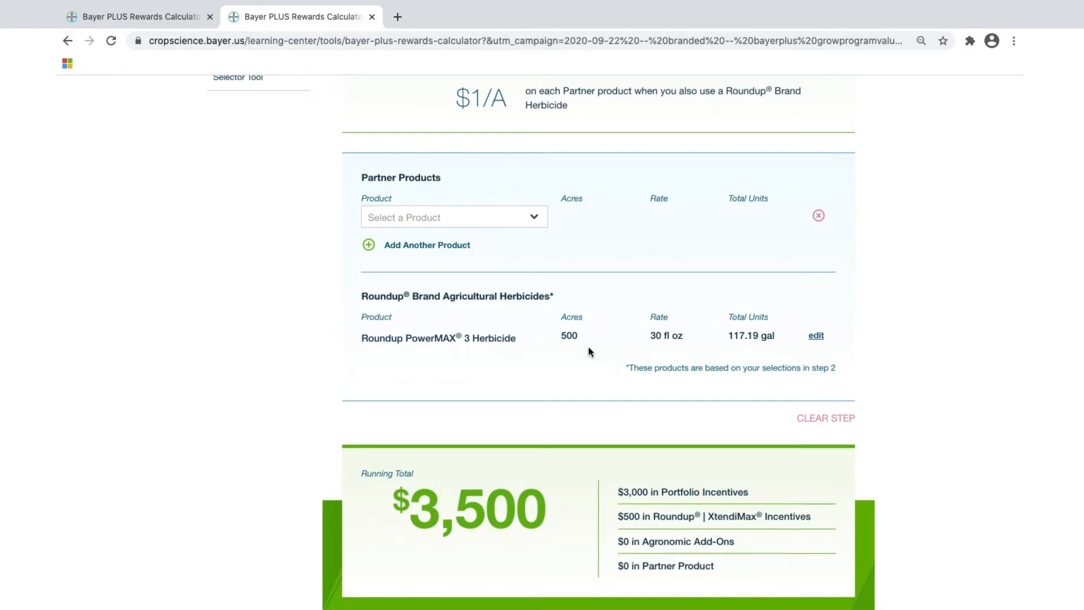
mouse_move(603, 348)
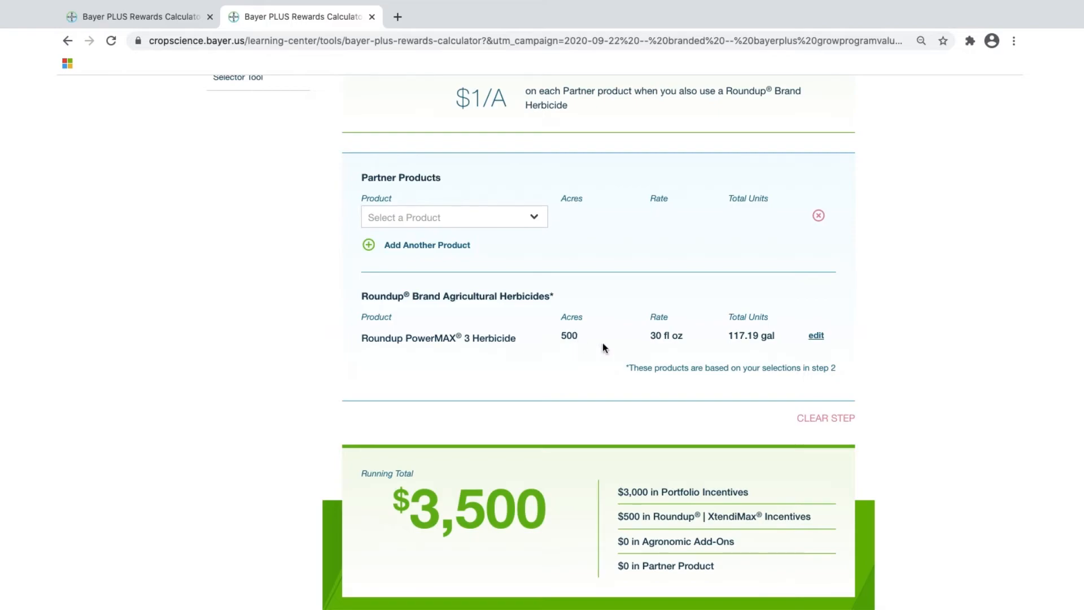
scroll(down, 3)
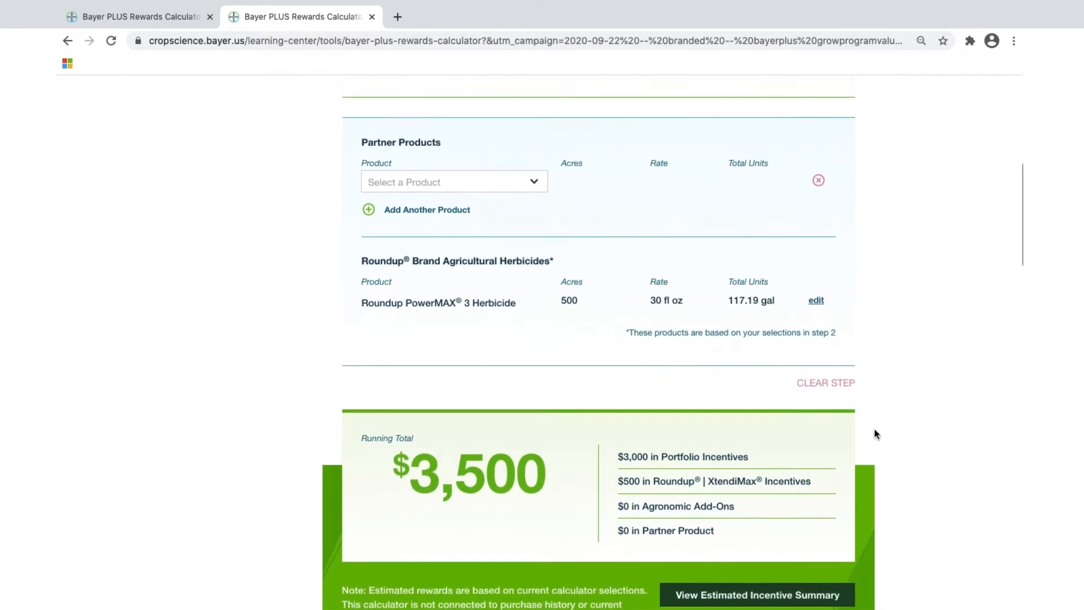
scroll(down, 3)
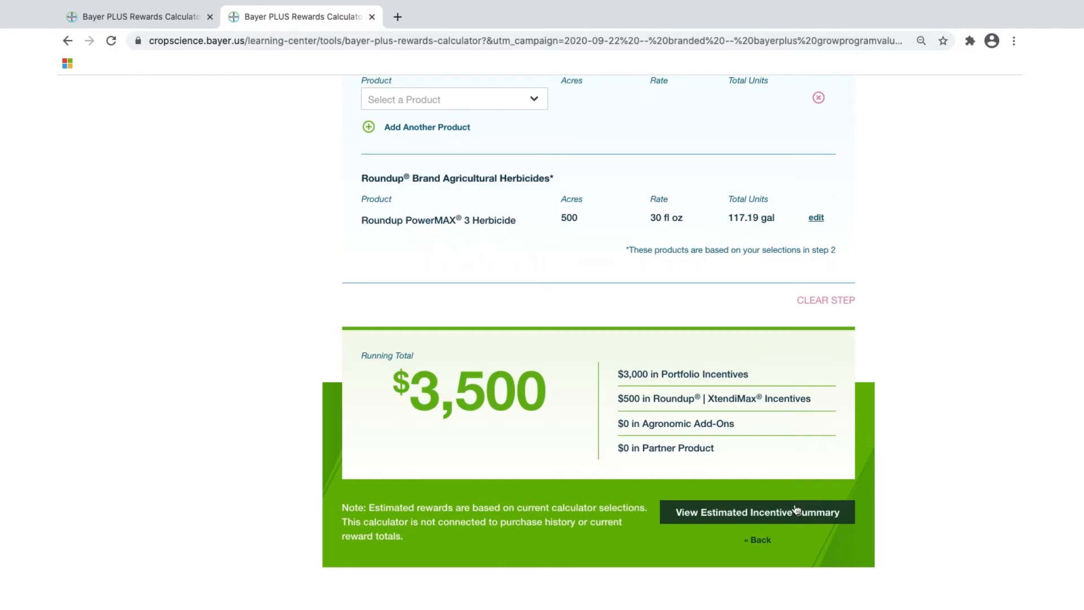
Step: View the $3,500 estimated incentive summary and download the estimate as a PDF
click(755, 511)
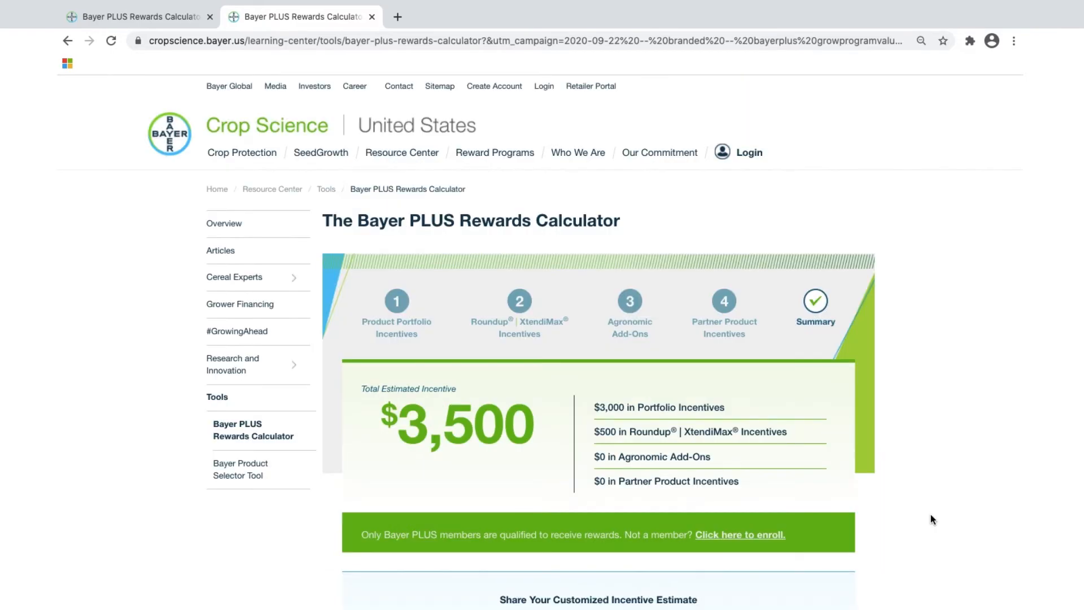
scroll(down, 3)
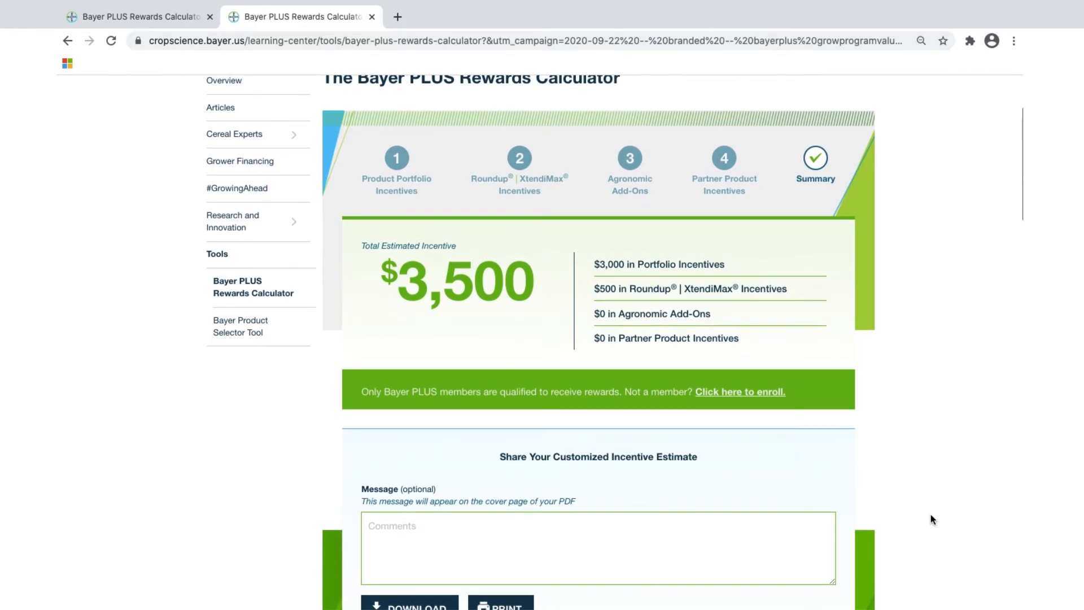
scroll(down, 3)
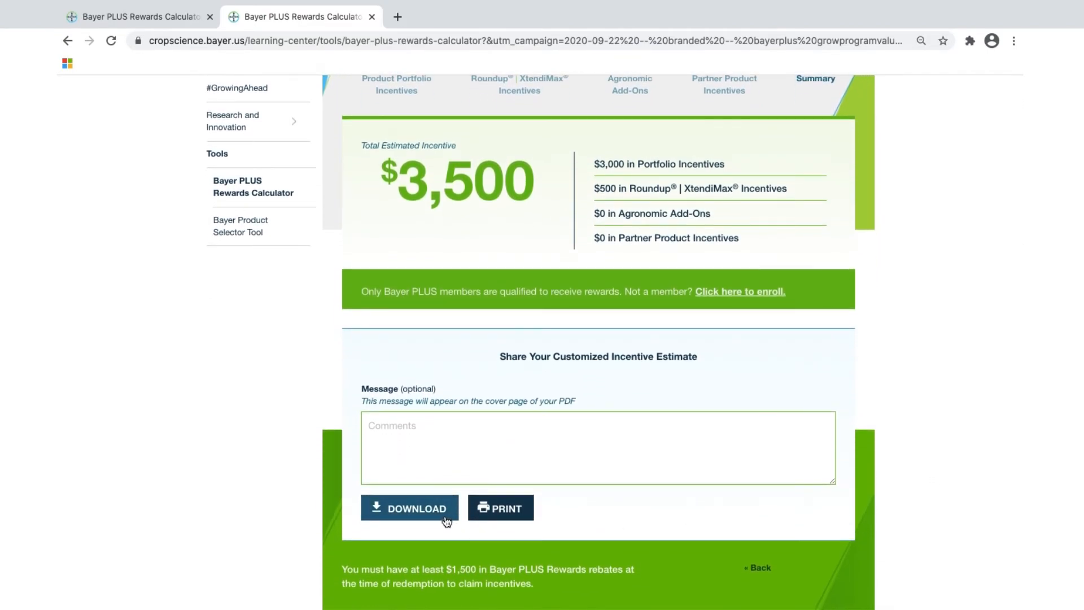
click(409, 508)
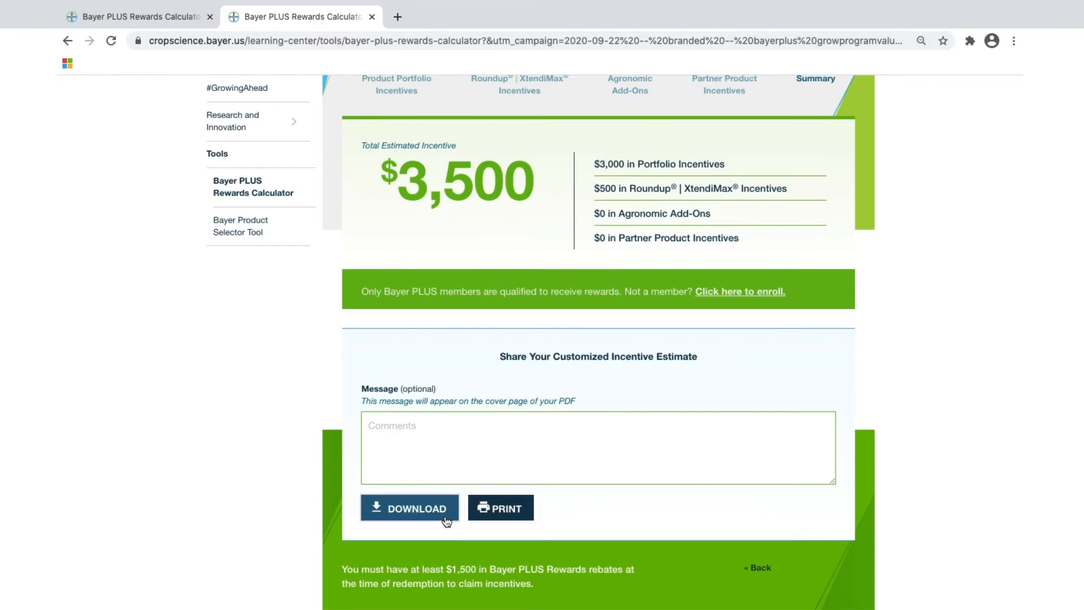